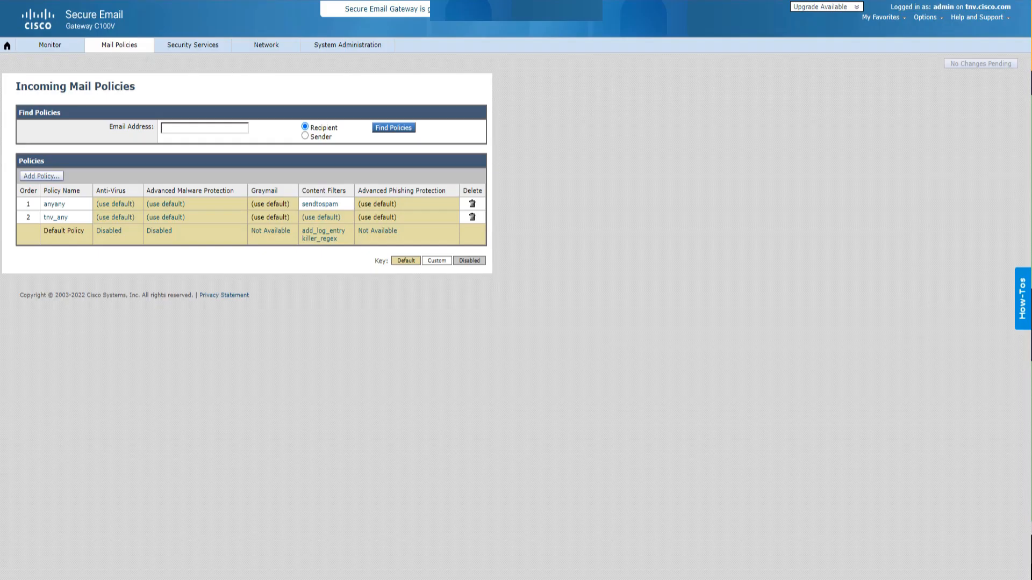
Navigate via Mail Policies to the Incoming Content Filters list showing sendtospam and other filters.
click(977, 17)
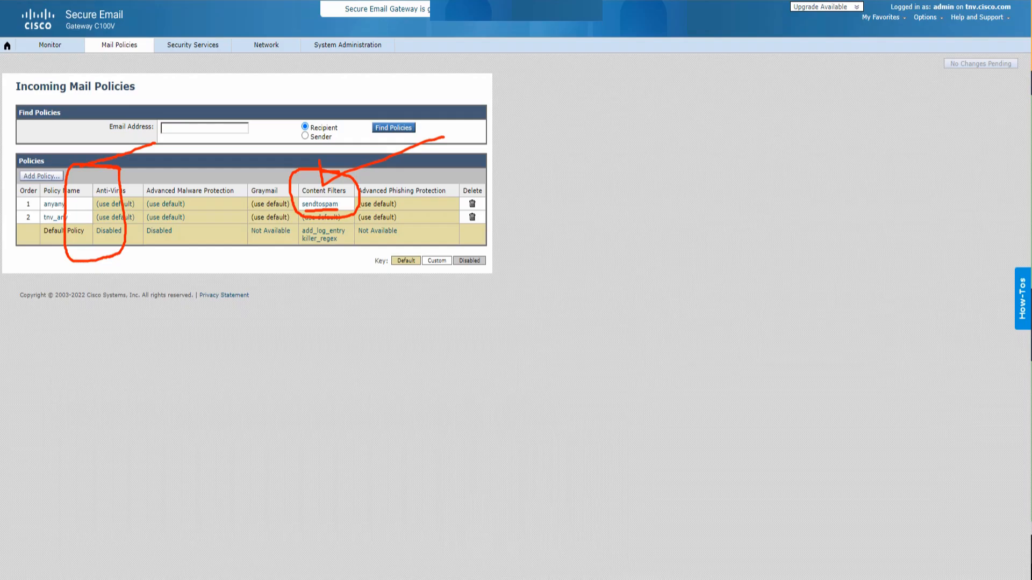
click(119, 45)
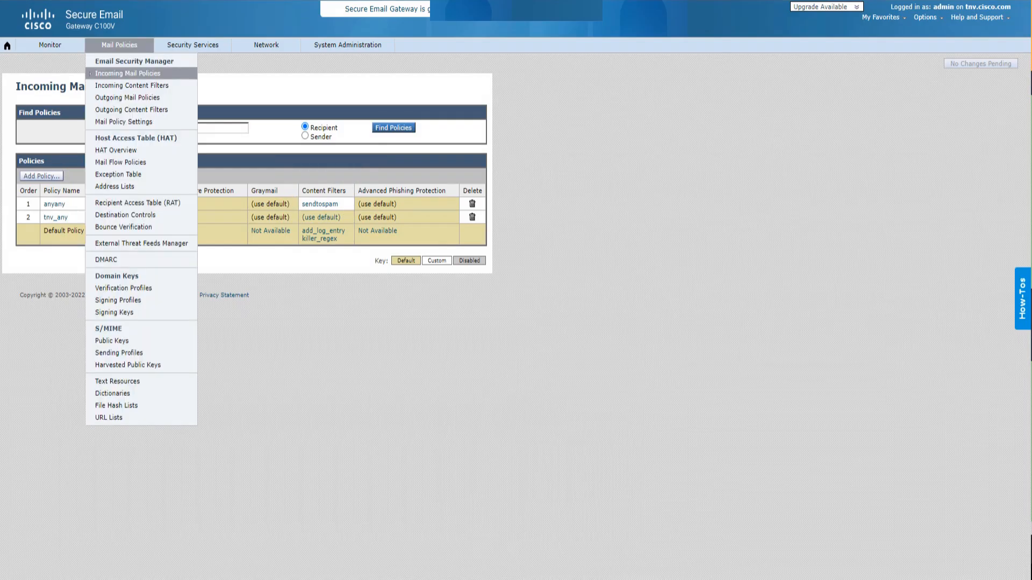
click(128, 73)
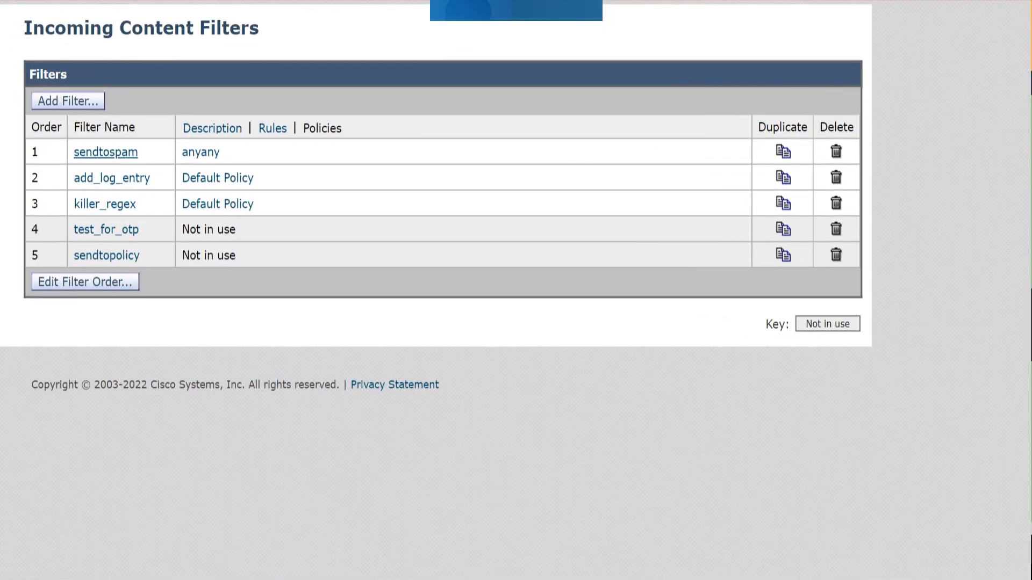
mouse_move(106, 152)
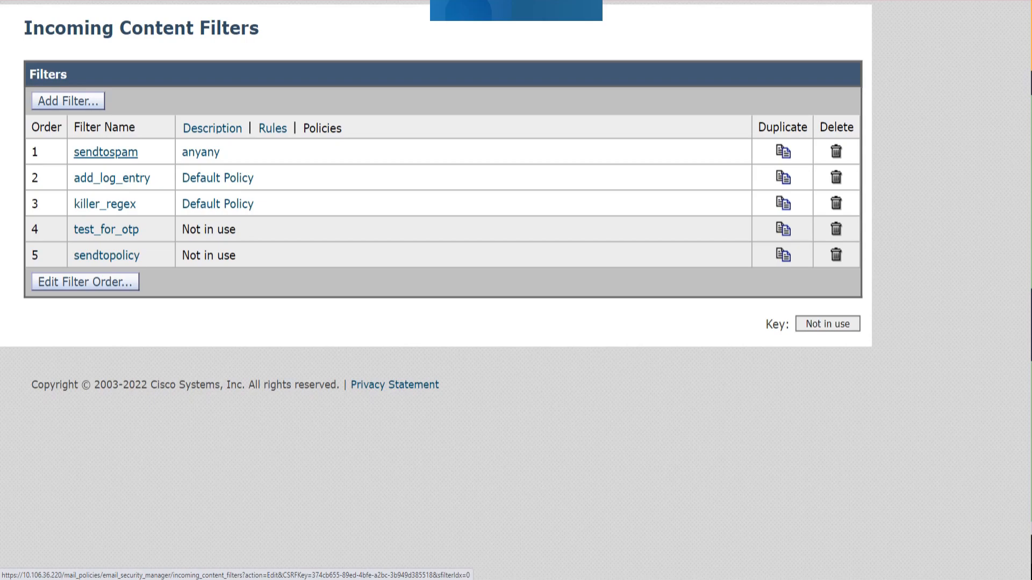
Edit the sendtospam filter and review its insert-header X-IronPort-Quarantine action.
click(105, 152)
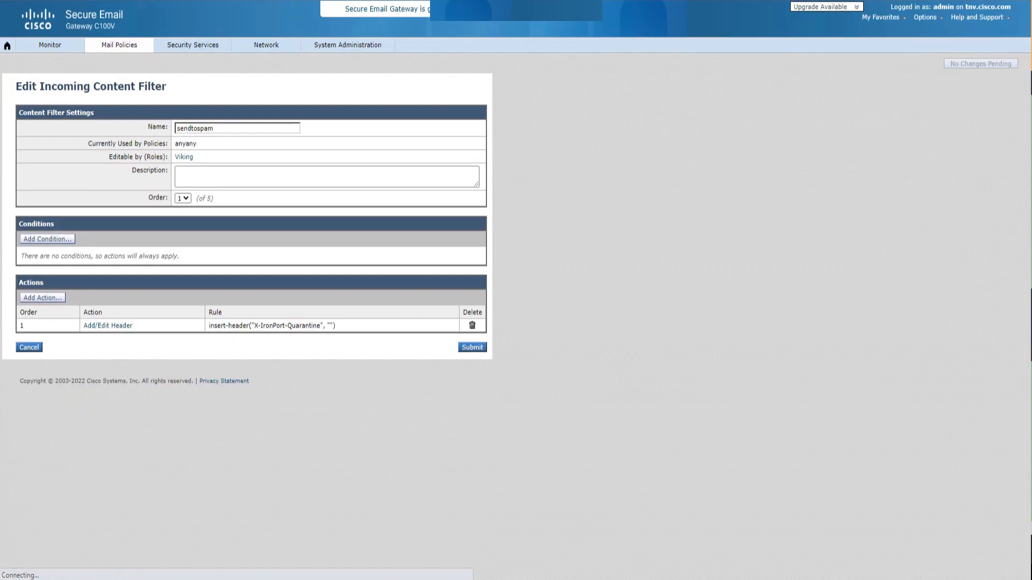
scroll(down, 3)
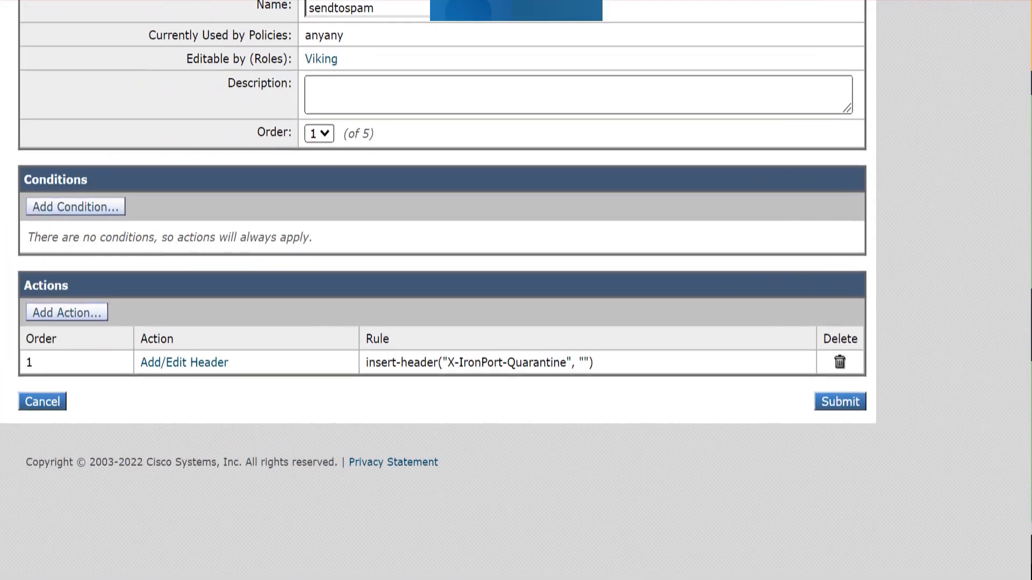